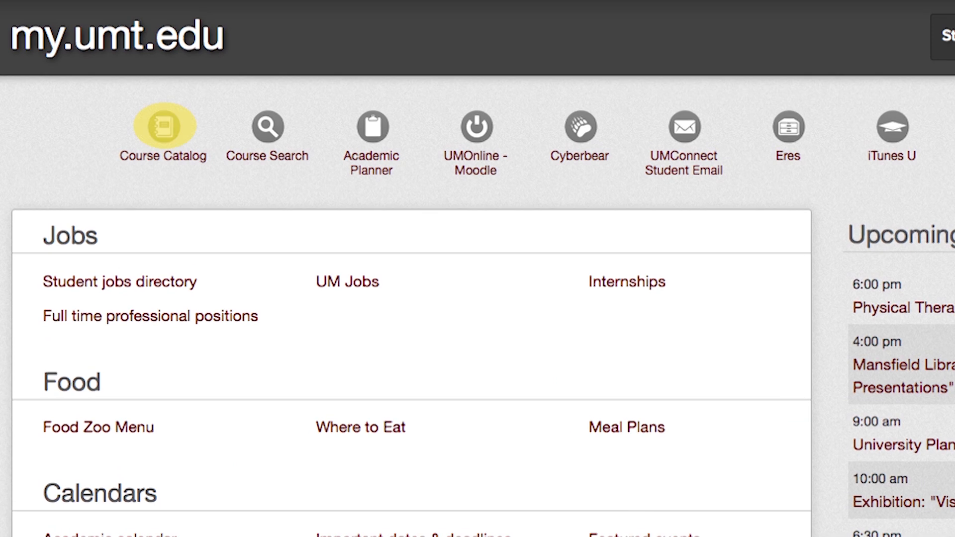
- Launch the Academic Planner from the my.umt.edu portal home page
{"action": "left_click", "coordinate": [163, 126]}
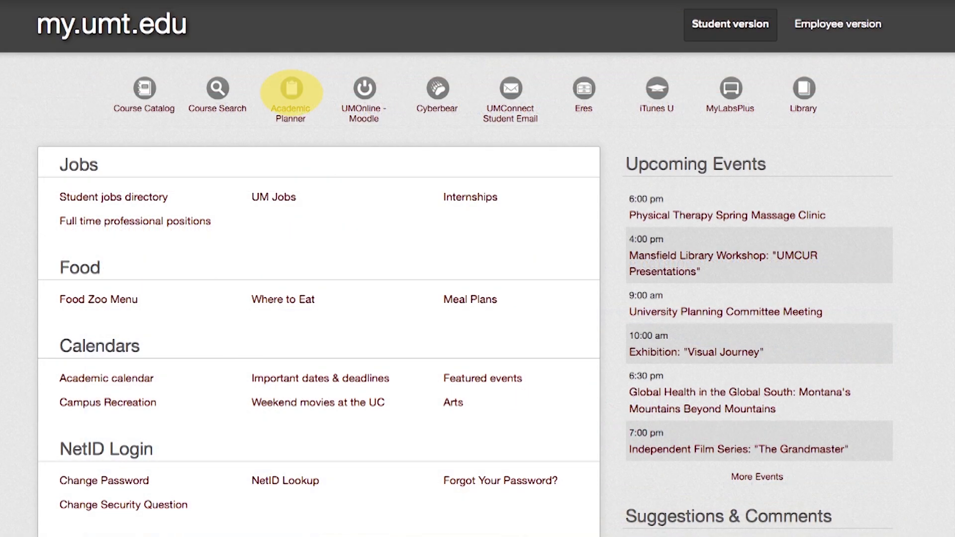
{"action": "left_click", "coordinate": [292, 91]}
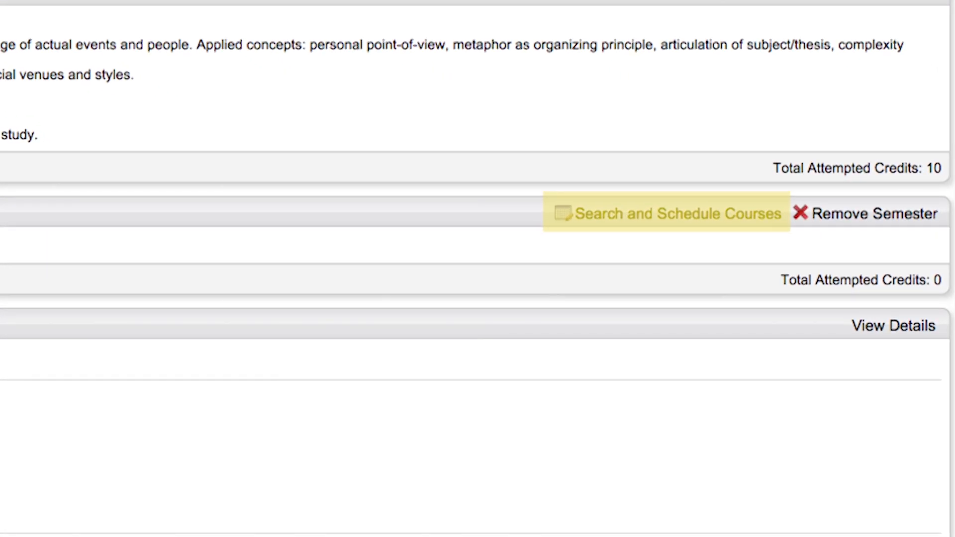
- Start a course search for the empty semester with Anthropology (ANTY) as the subject
{"action": "left_click", "coordinate": [667, 214]}
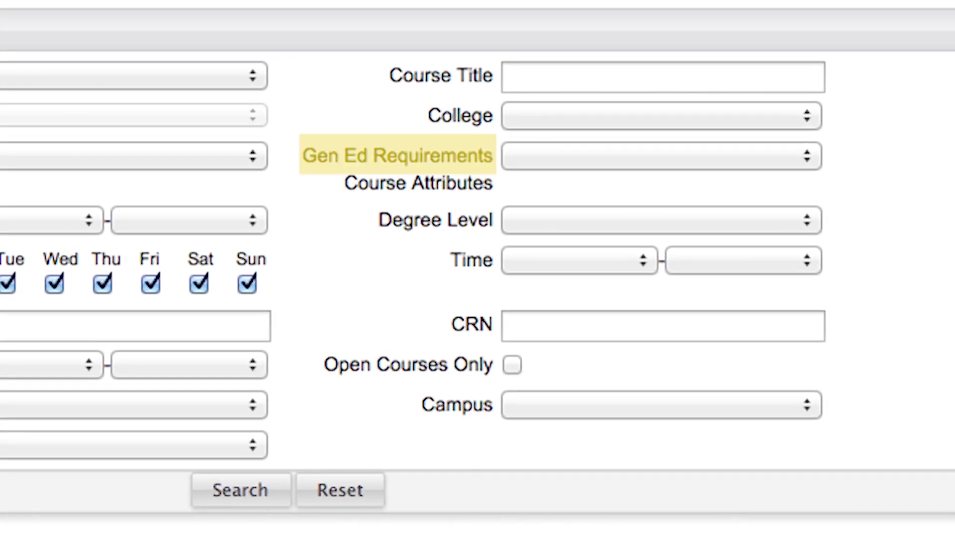
{"action": "left_click", "coordinate": [661, 157]}
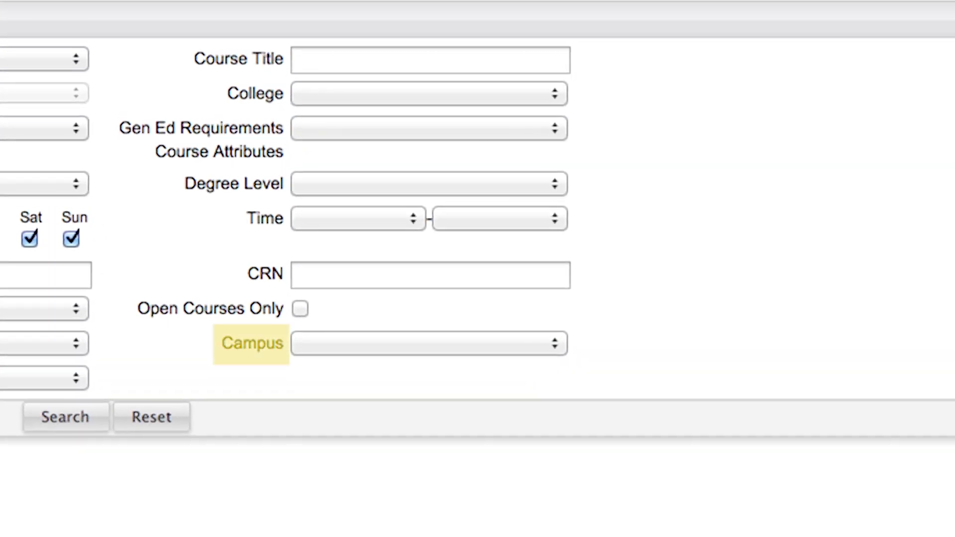
{"action": "left_click", "coordinate": [428, 343]}
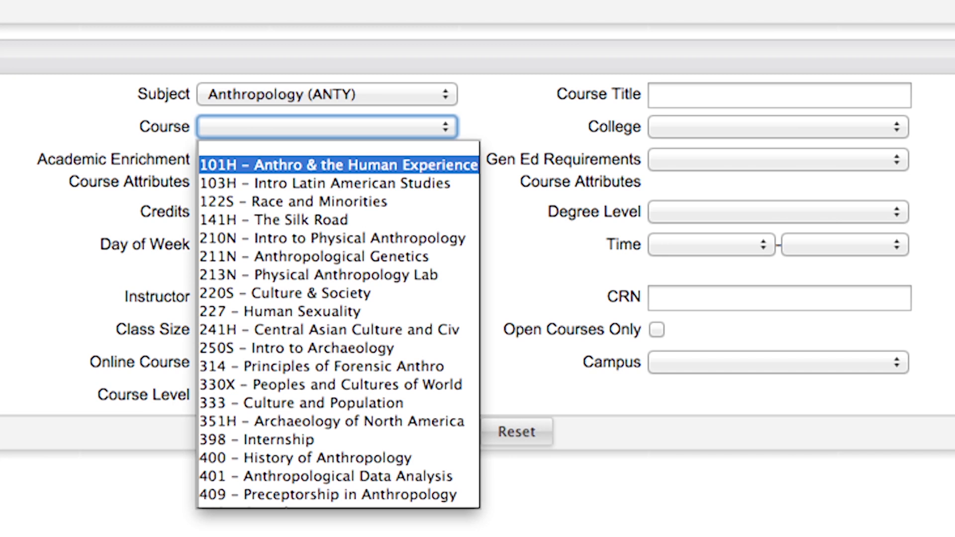
- Add ANTY 101H Anthro & the Human Experience and AASC 100-02 to the Fall 2014 plan
{"action": "left_click", "coordinate": [338, 164]}
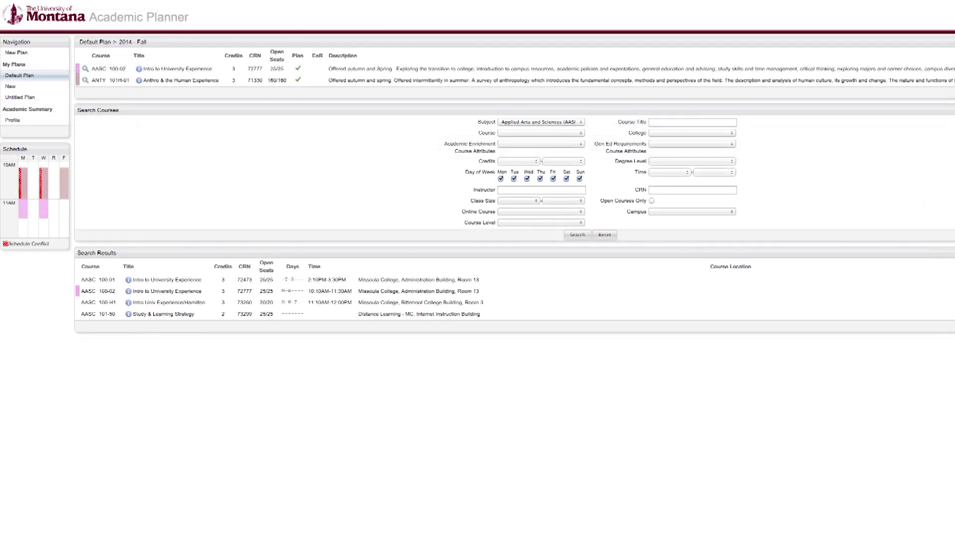
- Scroll through the finished two-course plan and search results before leaving the planner
{"action": "scroll", "scroll_direction": "down", "scroll_amount": 3}
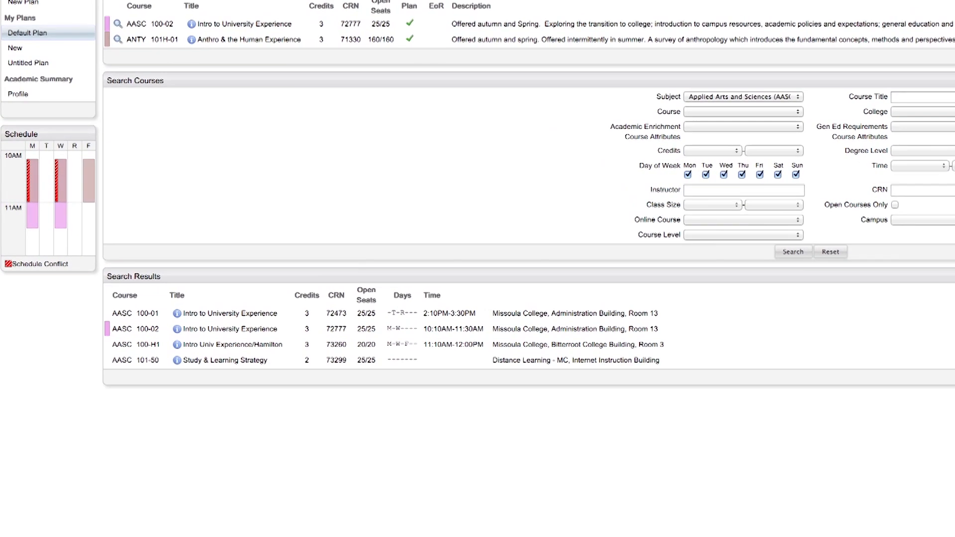
{"action": "scroll", "scroll_direction": "down", "scroll_amount": 3}
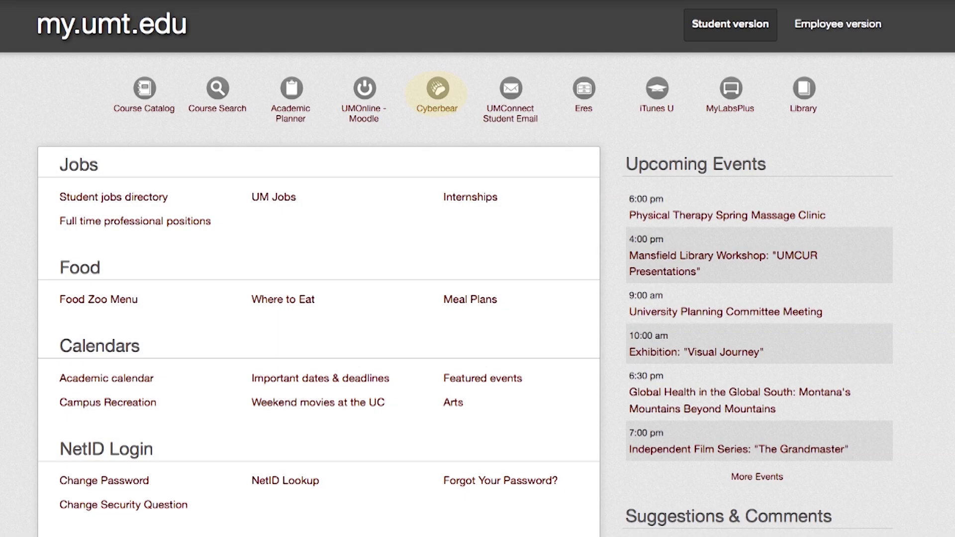
- In CyberBear registration, select Spring Semester 2015 and reach the Add/Drop Classes worksheet
{"action": "left_click", "coordinate": [435, 91]}
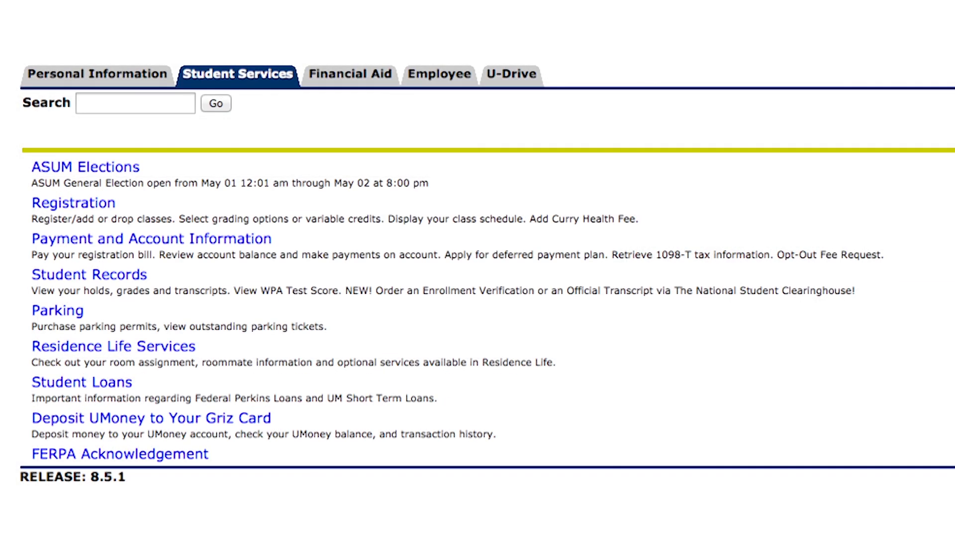
{"action": "left_click", "coordinate": [72, 203]}
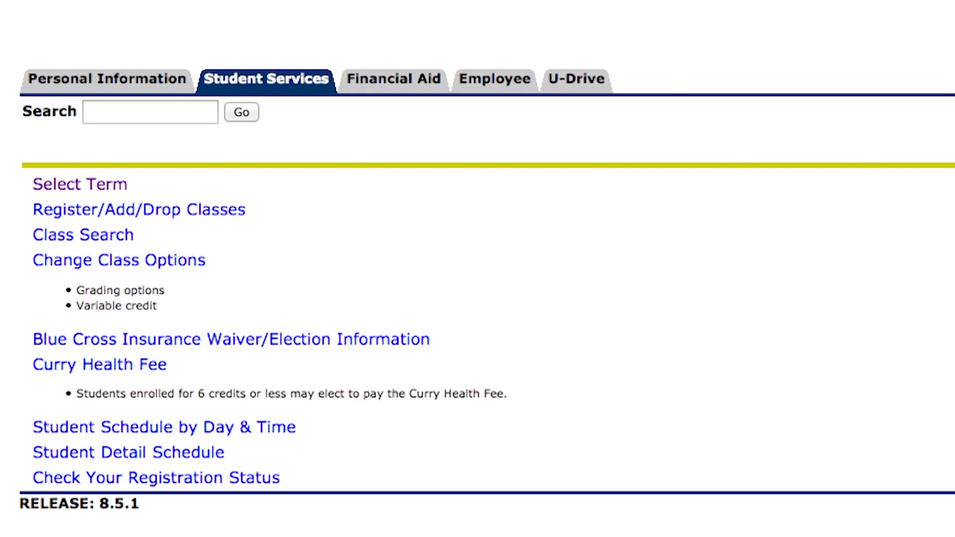
{"action": "left_click", "coordinate": [80, 184]}
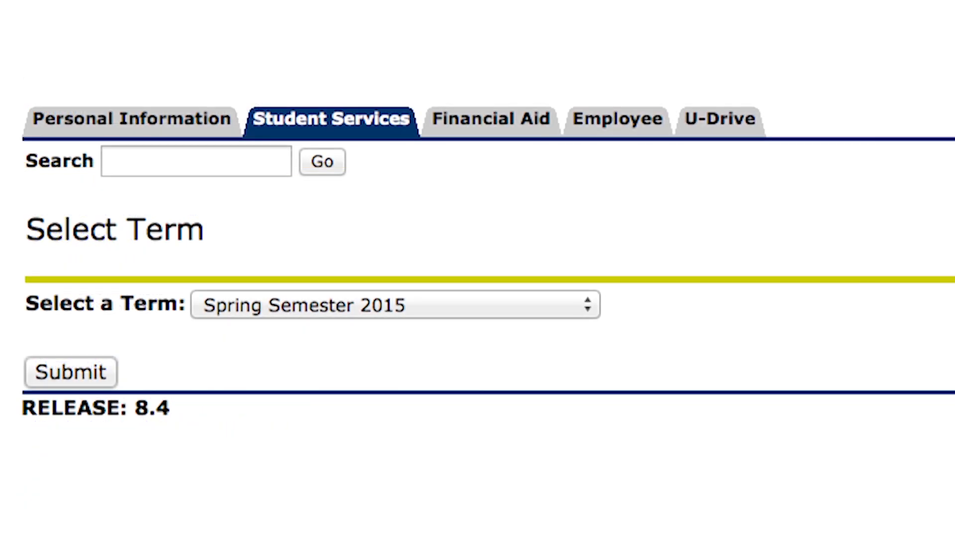
{"action": "left_click", "coordinate": [70, 372]}
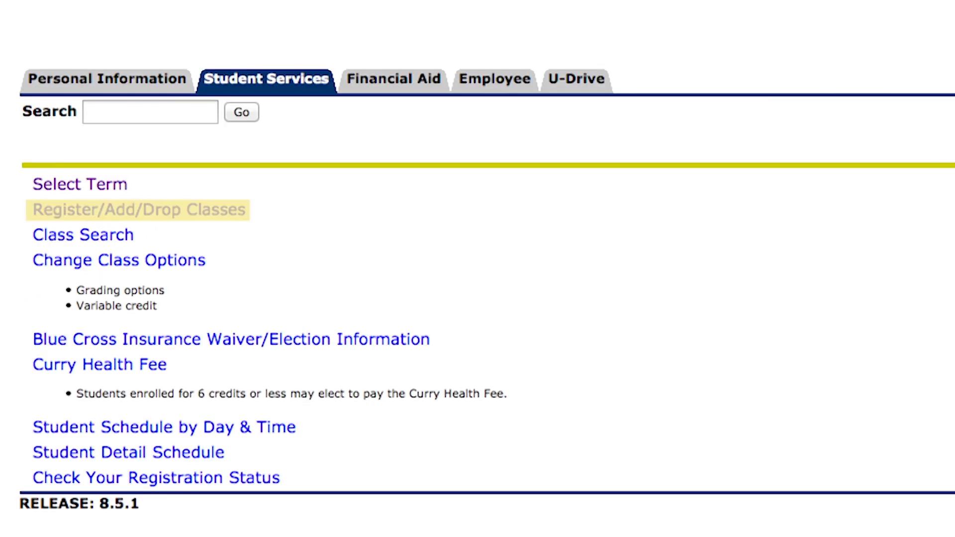
{"action": "left_click", "coordinate": [139, 210]}
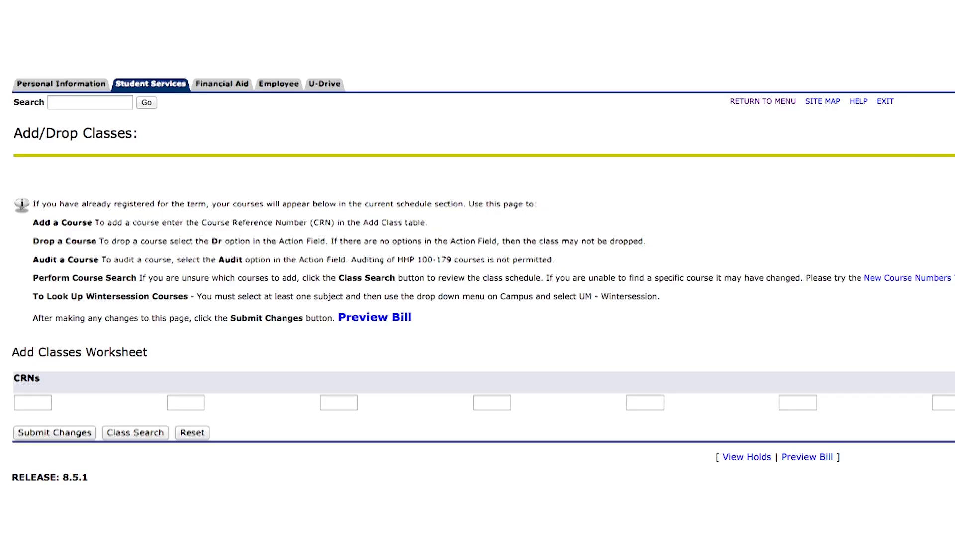
- Submit CRNs 8330, 7029, 9033 and 7569 to register ANTY 101H, COMX 111A, GEO 101N and MAR 101L
{"action": "type", "text": "7569"}
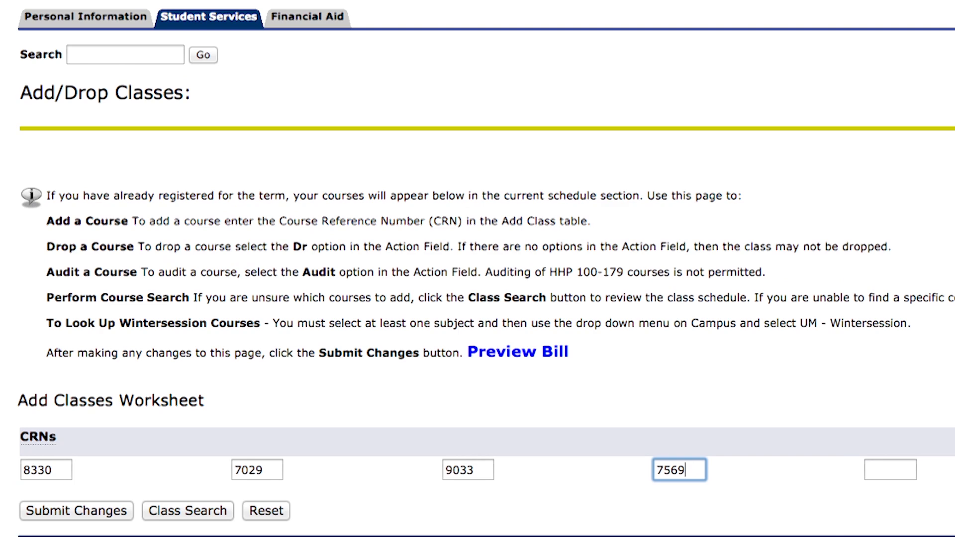
{"action": "left_click", "coordinate": [76, 510]}
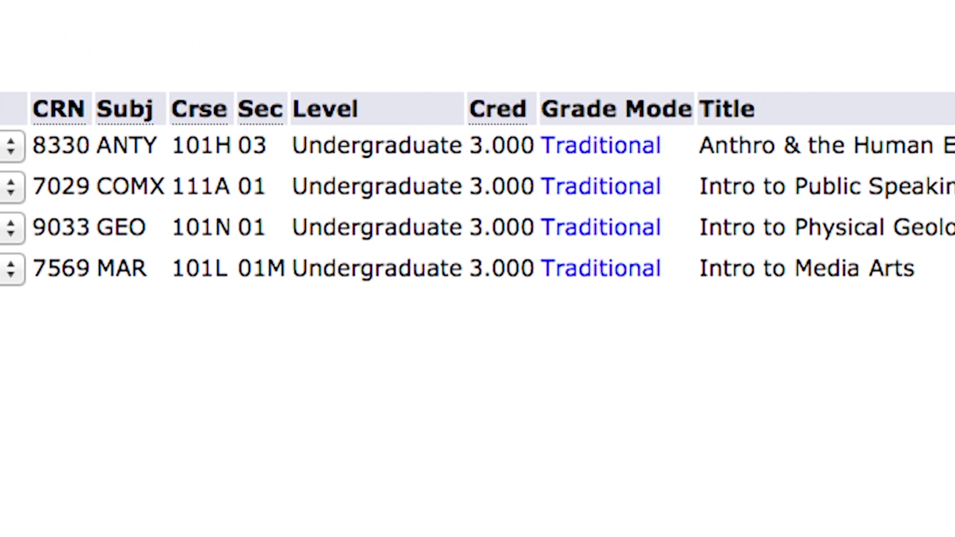
{"action": "left_click", "coordinate": [130, 351]}
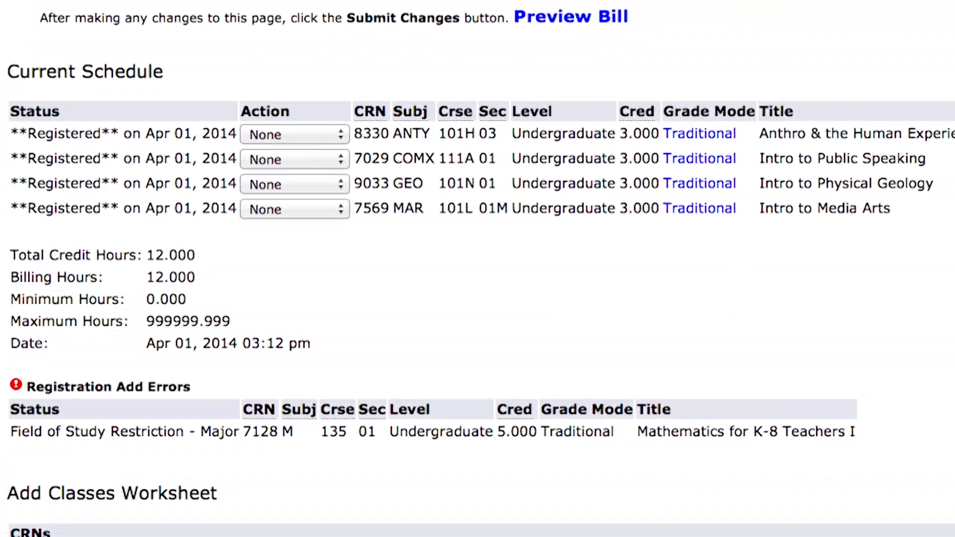
{"action": "scroll", "scroll_direction": "down", "scroll_amount": 3}
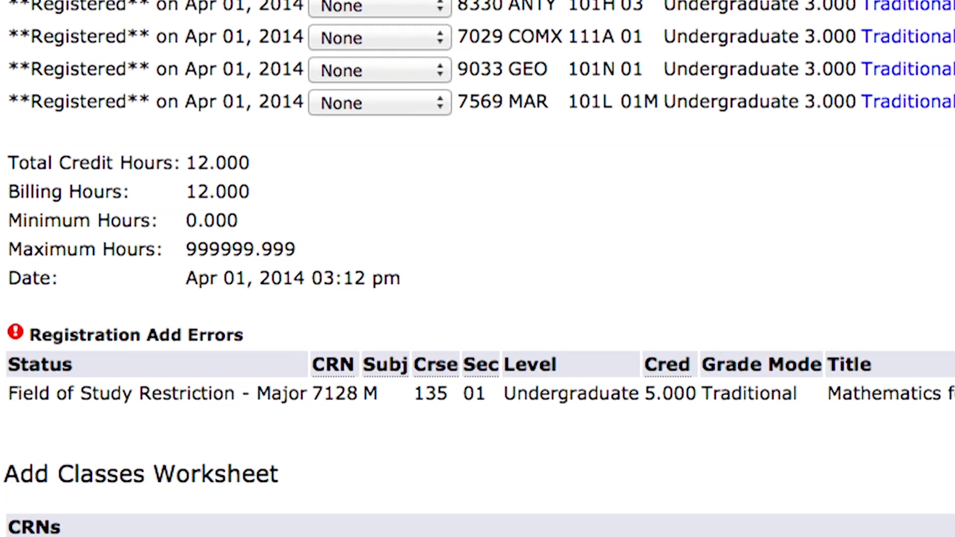
{"action": "scroll", "scroll_direction": "down", "scroll_amount": 3}
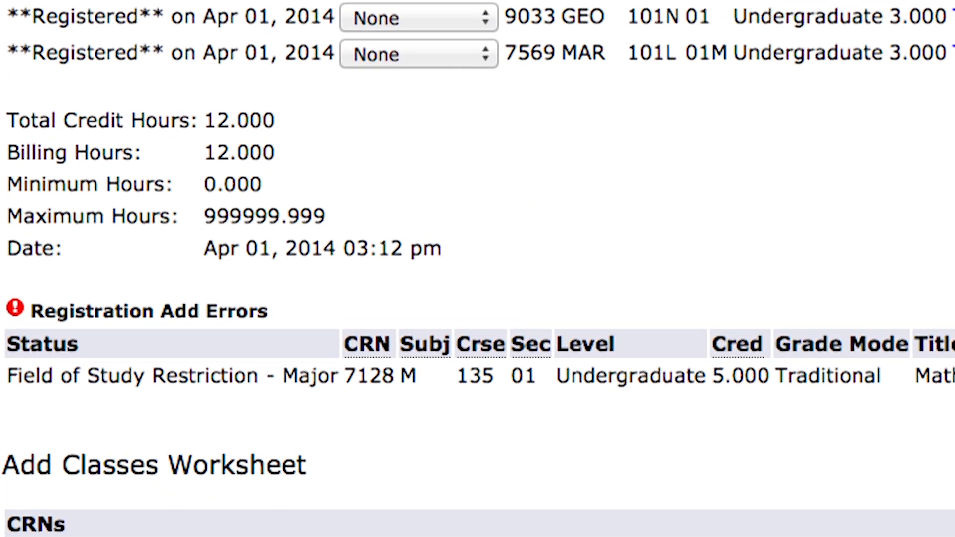